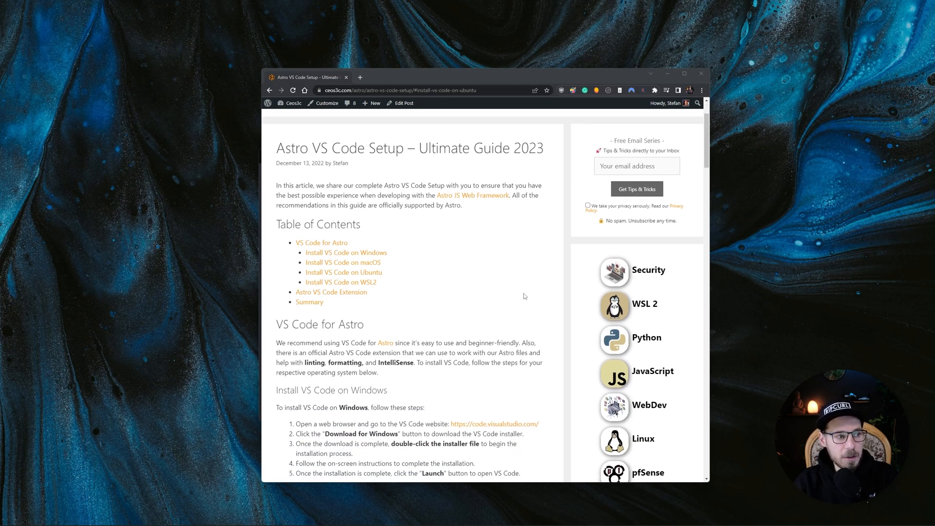
pyautogui.moveTo(341, 282)
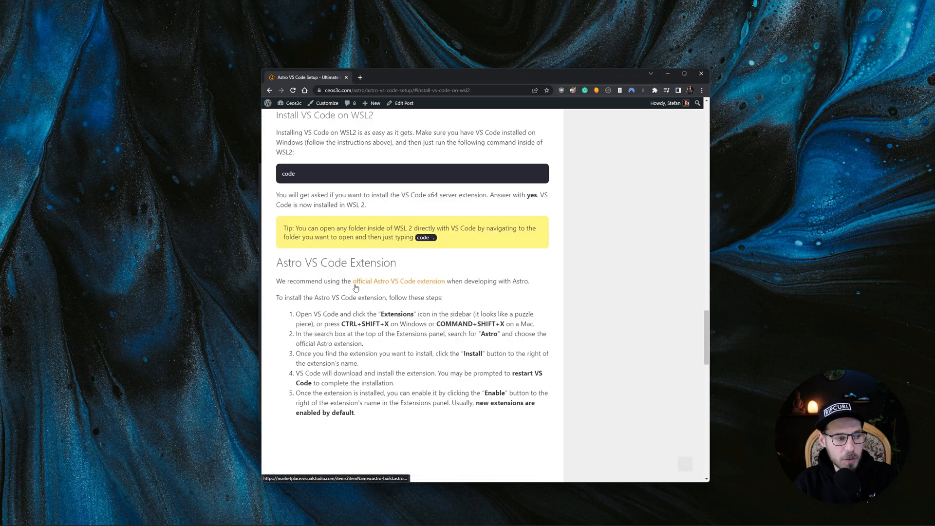
# Scroll through the Astro VS Code Setup article to the Install VS Code on Windows section
pyautogui.scroll(-3)
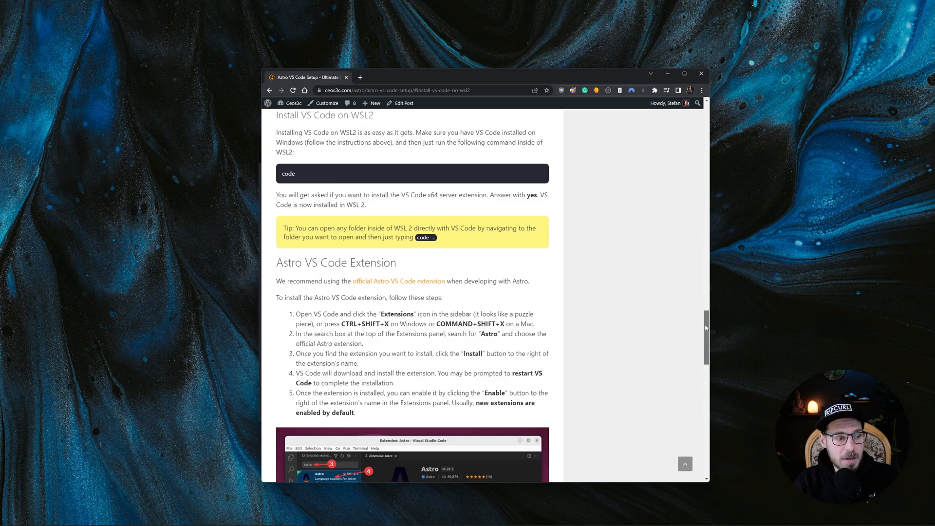
pyautogui.scroll(3)
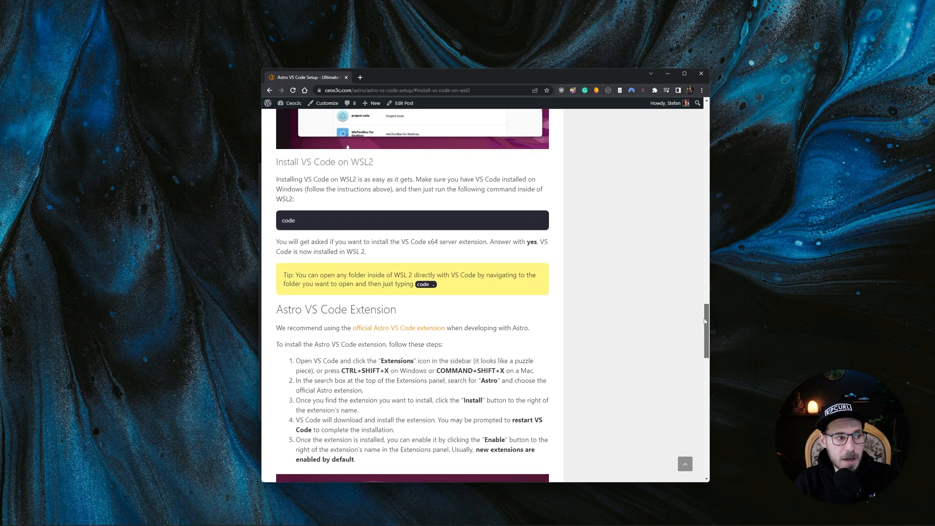
pyautogui.scroll(3)
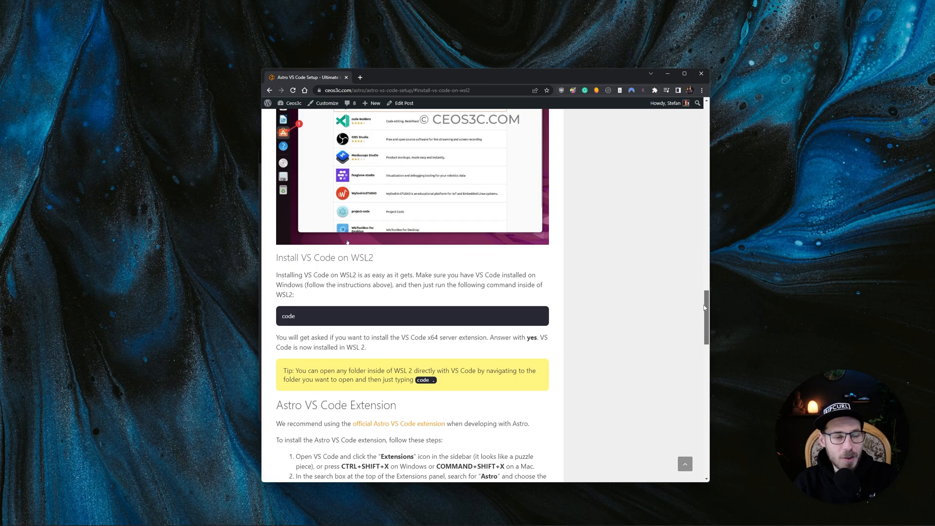
pyautogui.scroll(3)
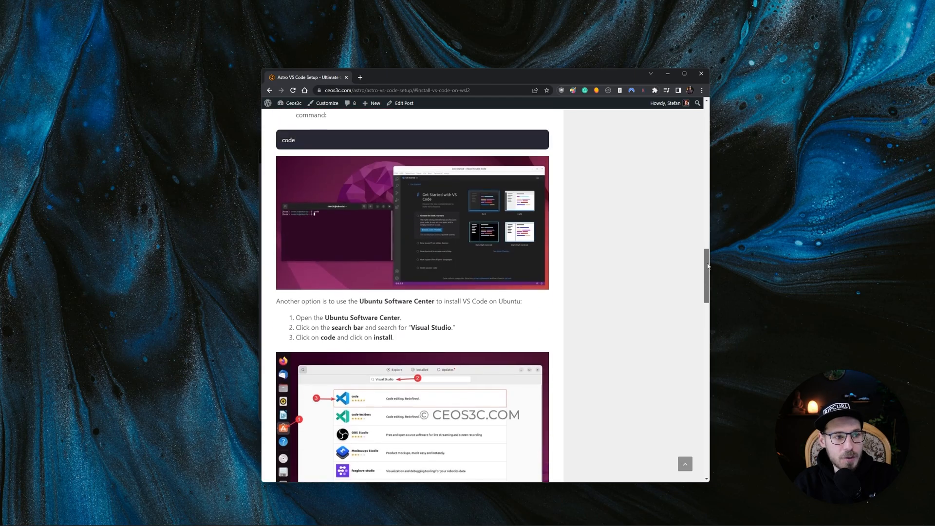
pyautogui.scroll(3)
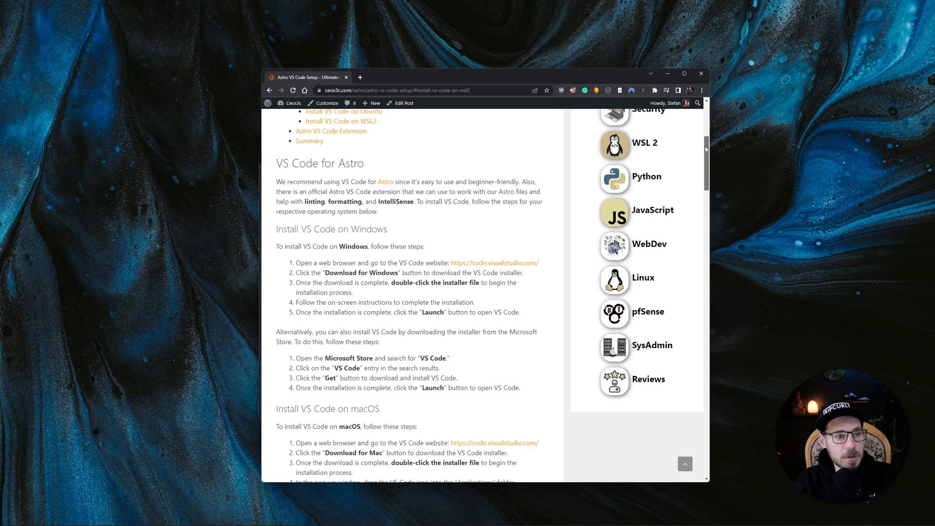
pyautogui.scroll(3)
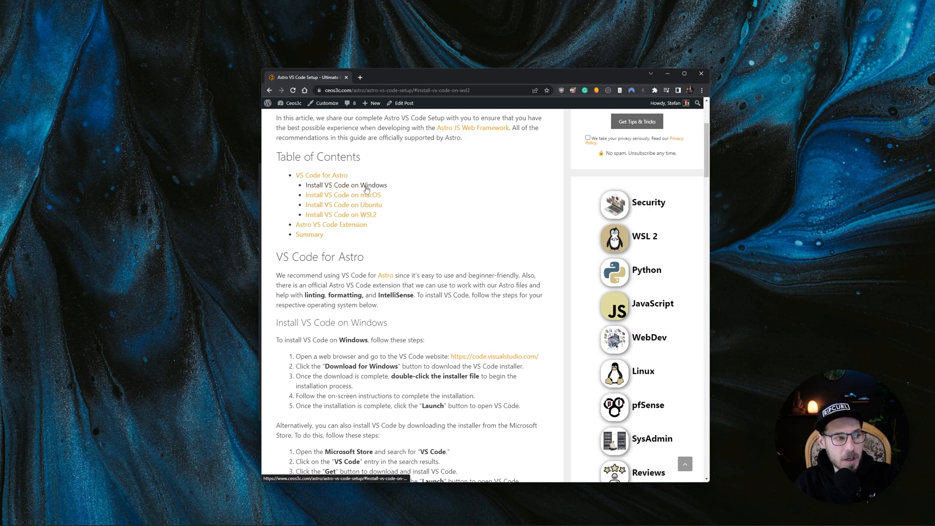
pyautogui.scroll(-3)
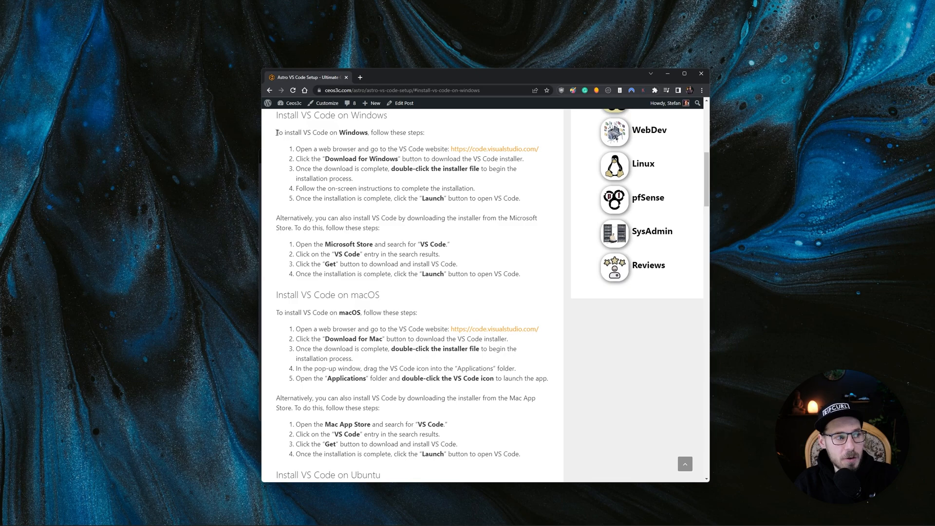
# Highlight the five Windows installation steps in the article
pyautogui.moveTo(275, 131); pyautogui.dragTo(520, 198)
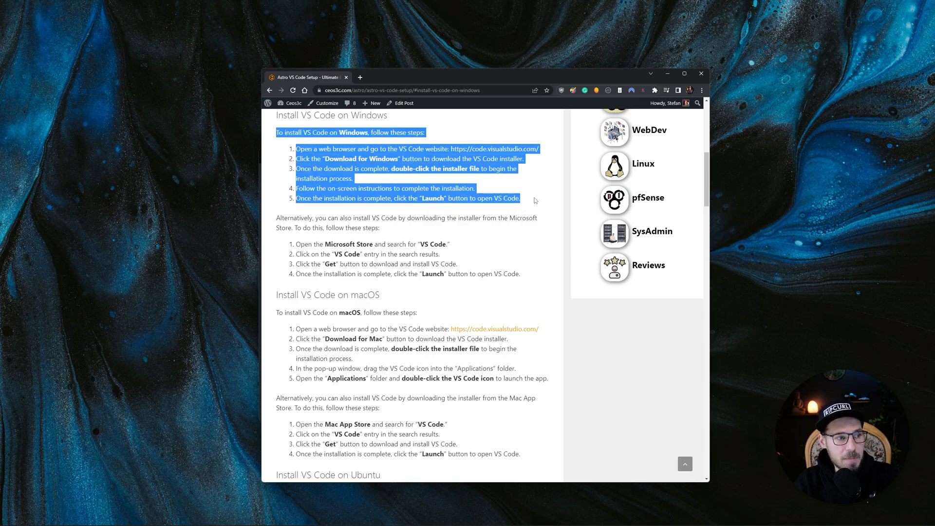
pyautogui.moveTo(372, 244)
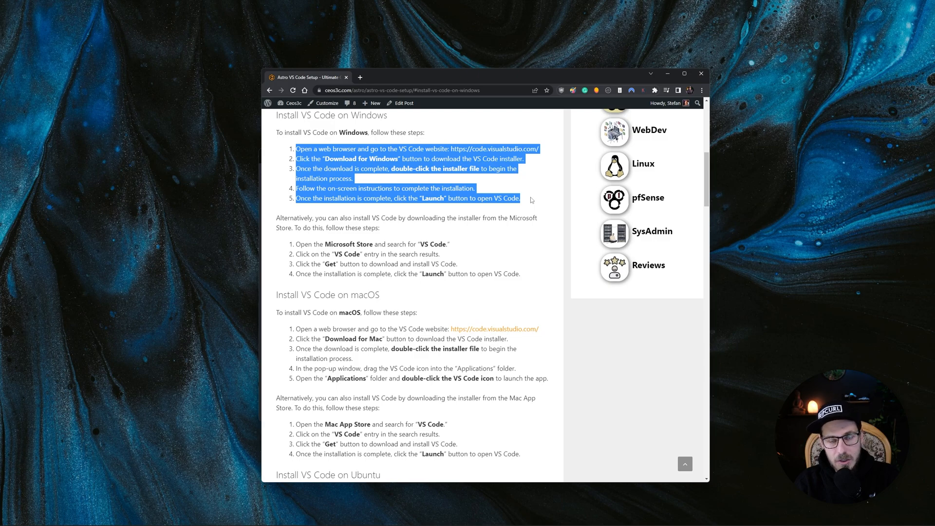
pyautogui.click(527, 190)
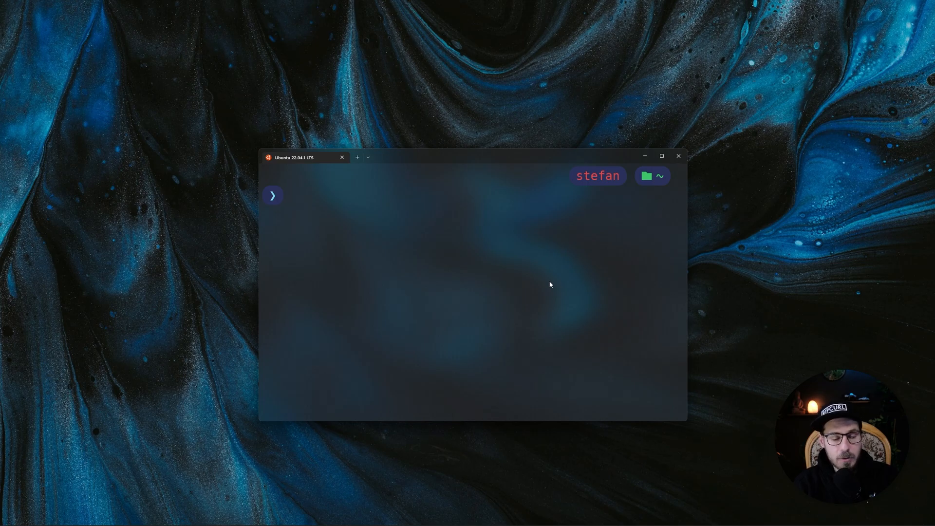
pyautogui.write('c')
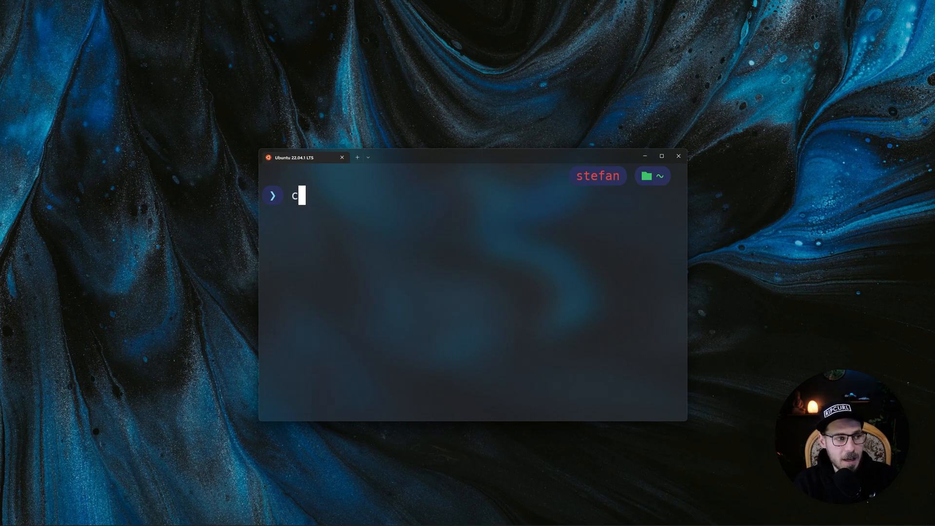
pyautogui.write('ode')
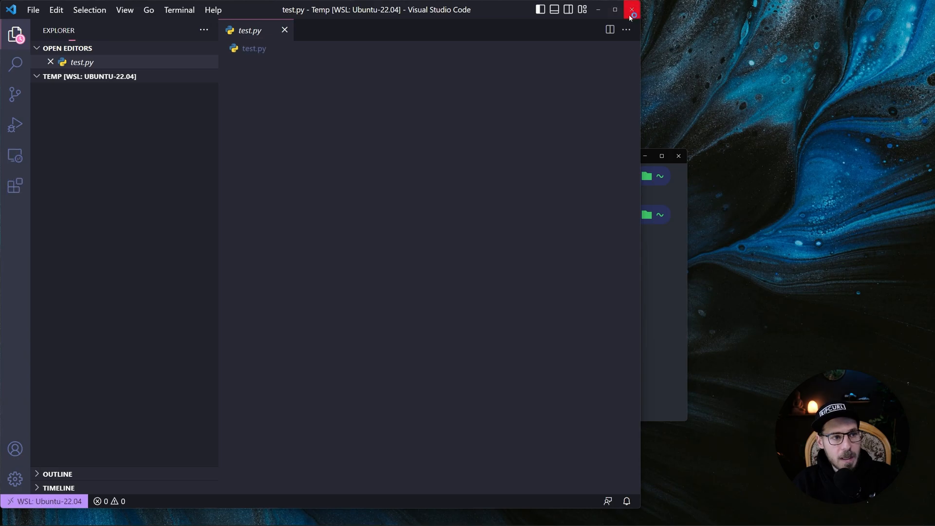
pyautogui.click(631, 10)
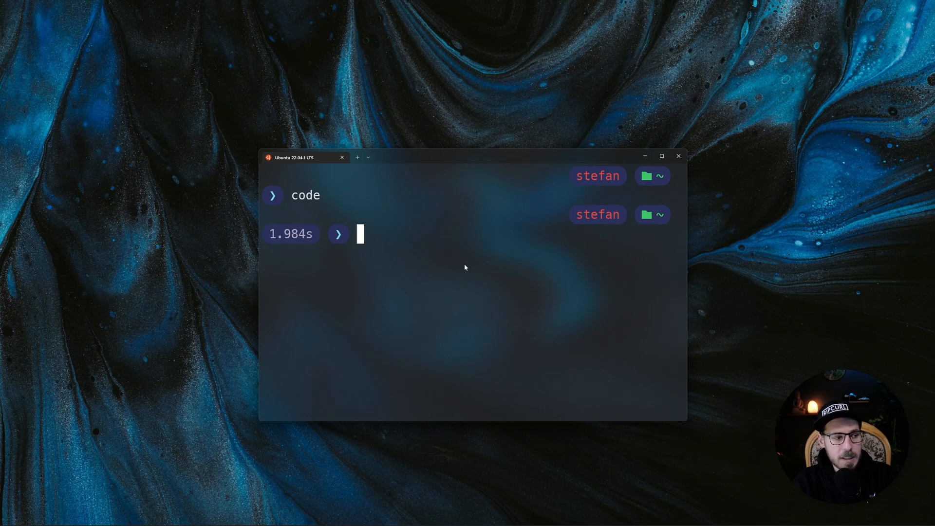
pyautogui.write('clear')
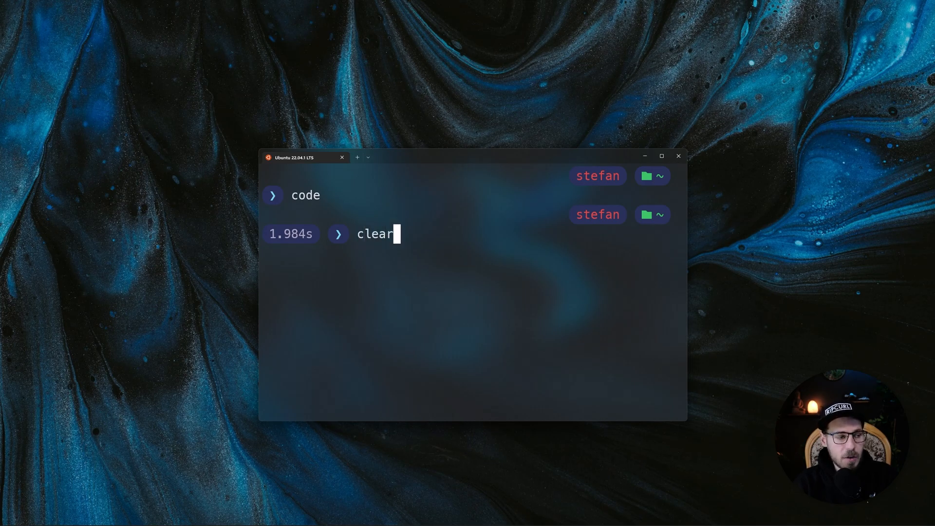
pyautogui.press('Return')
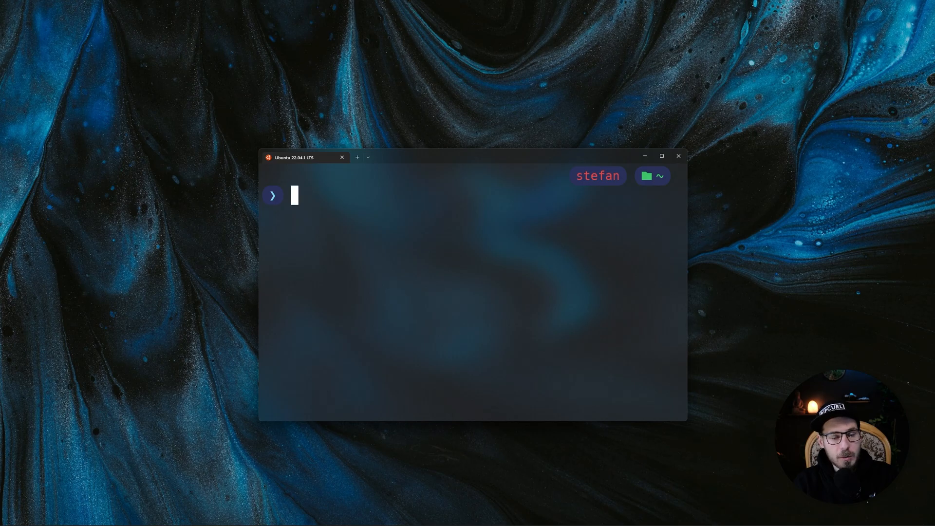
pyautogui.write('cod')
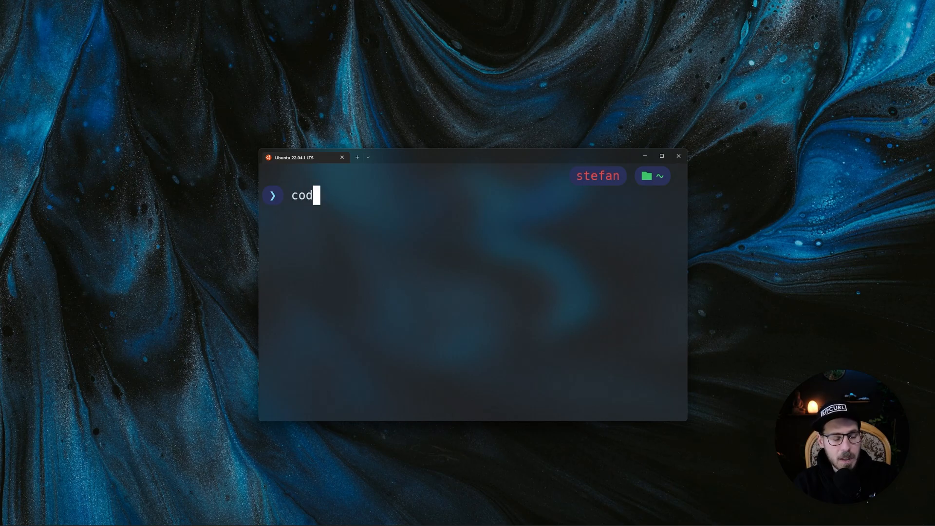
pyautogui.press('ctrl+u')
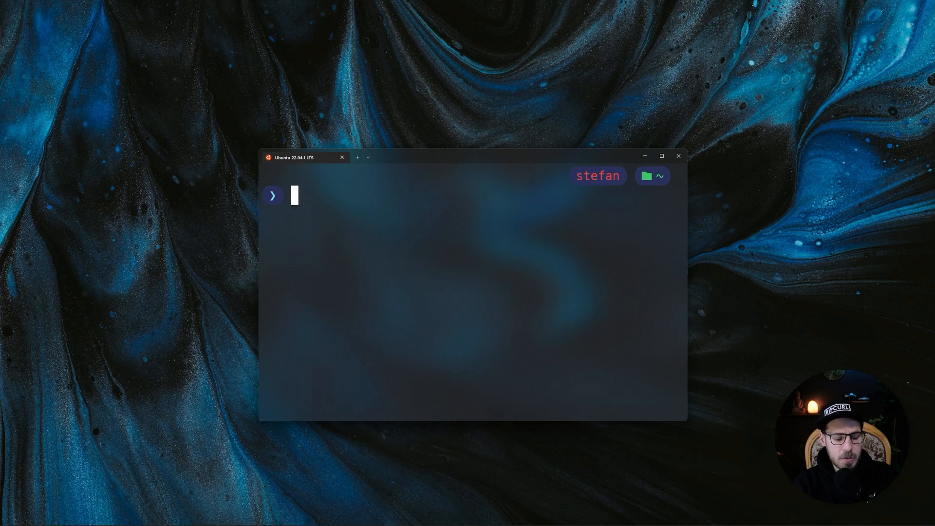
# Create the Temp2 folder with mkdir and an empty test.py file with touch
pyautogui.write('mk')
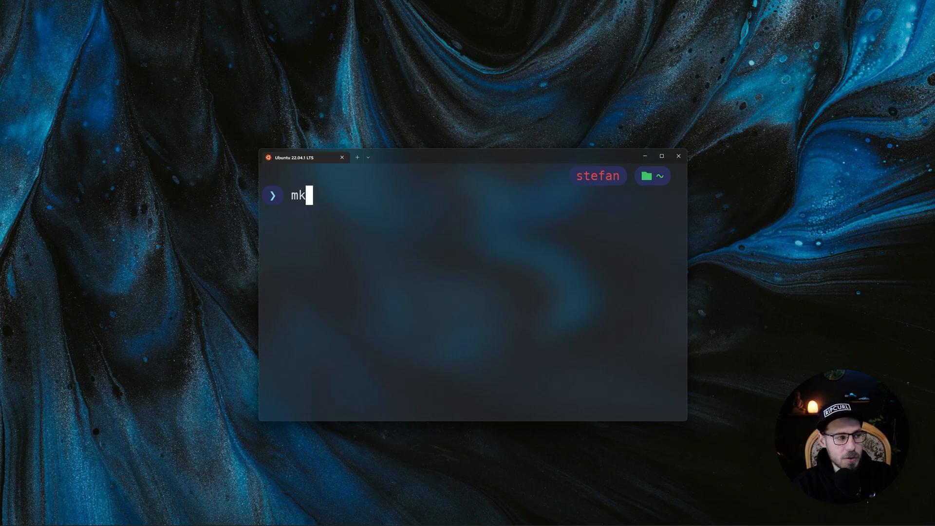
pyautogui.write('d')
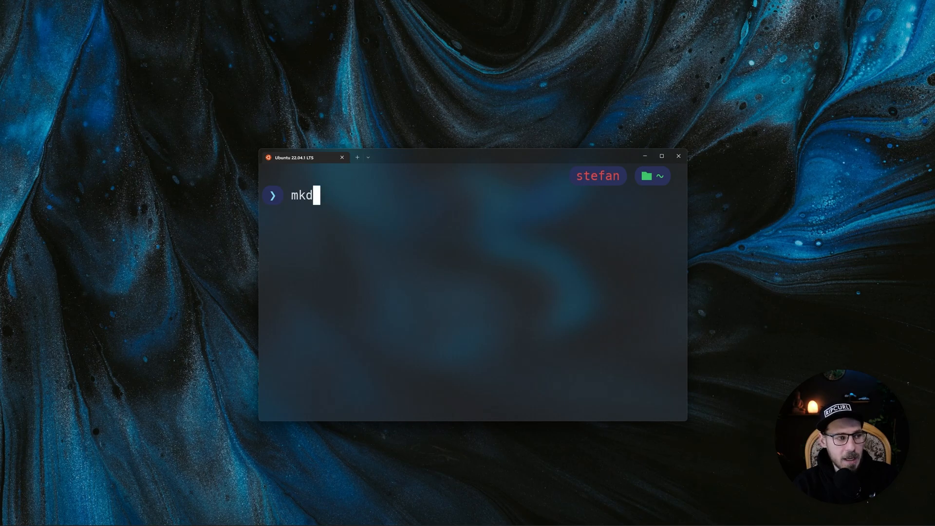
pyautogui.write('i')
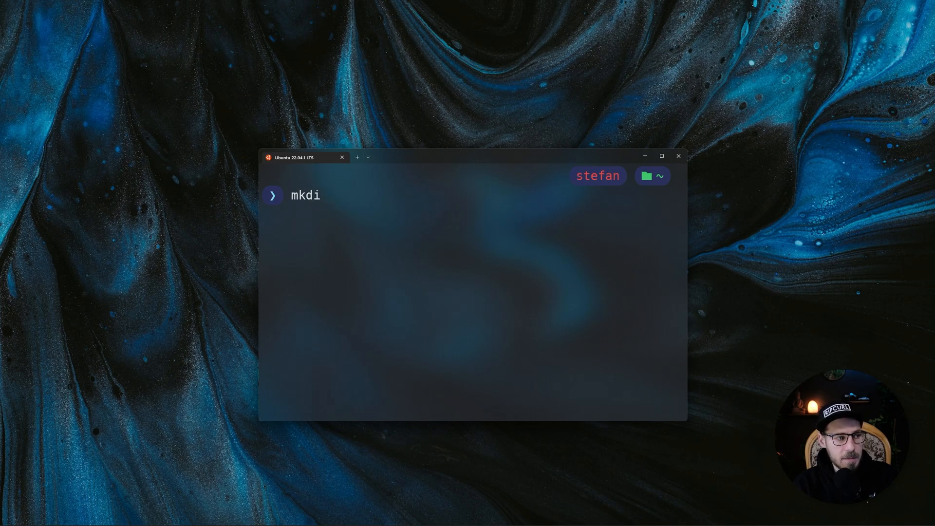
pyautogui.press('Return')
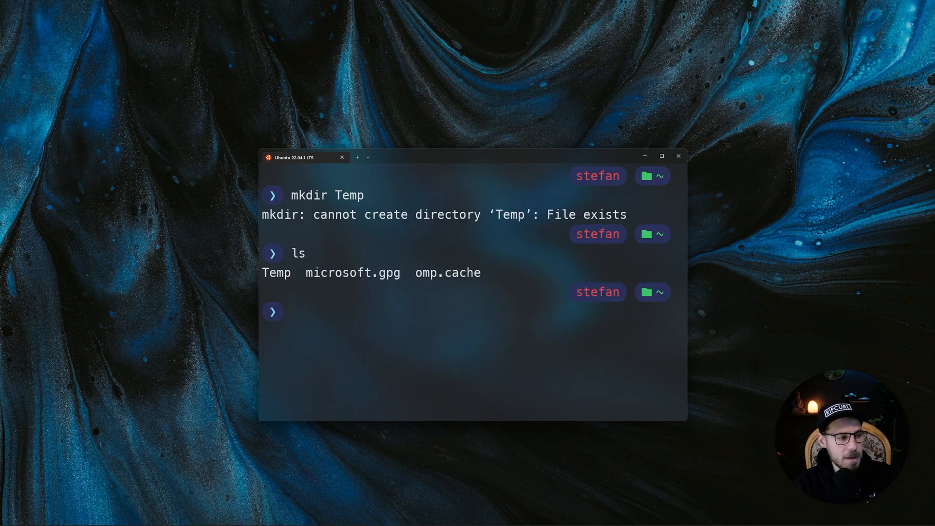
pyautogui.write('mkdir Temp2')
pyautogui.write('c')
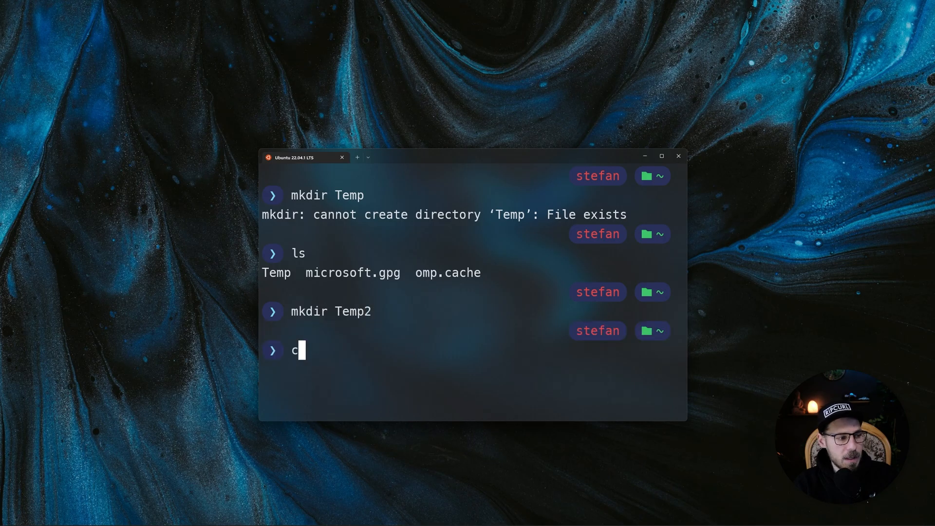
pyautogui.write('d Temp2')
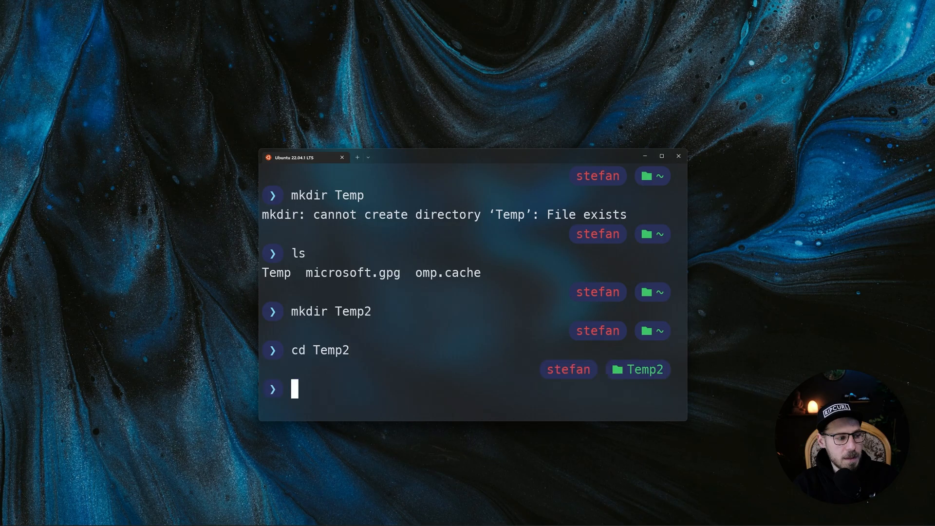
pyautogui.write('touch')
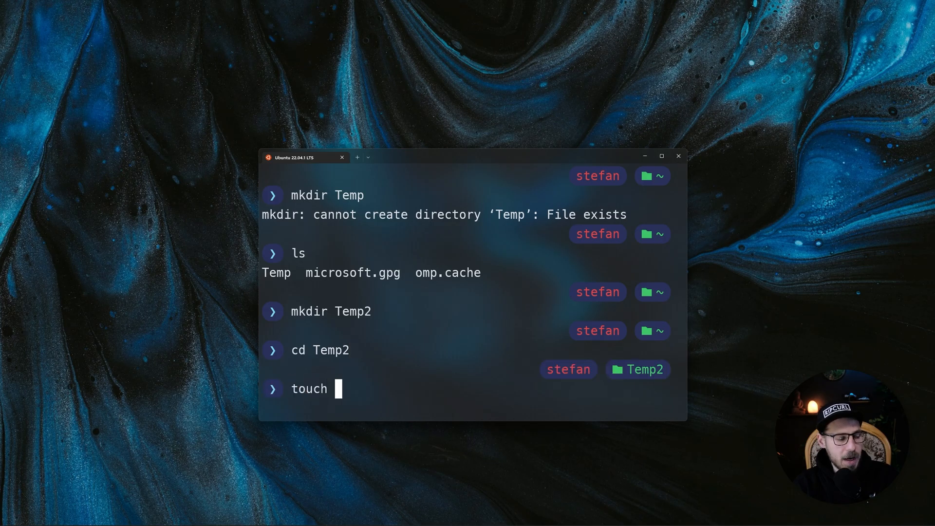
pyautogui.write('test.py')
pyautogui.write('ls')
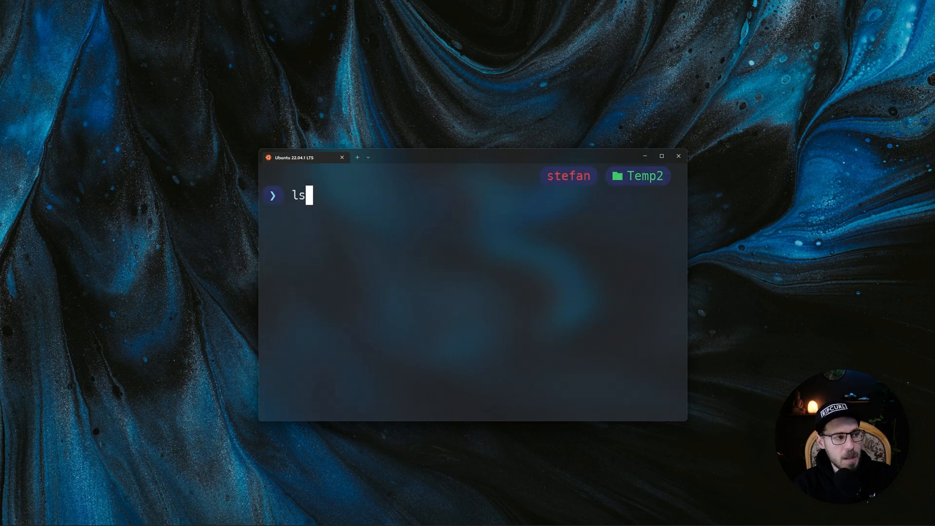
pyautogui.press('Return')
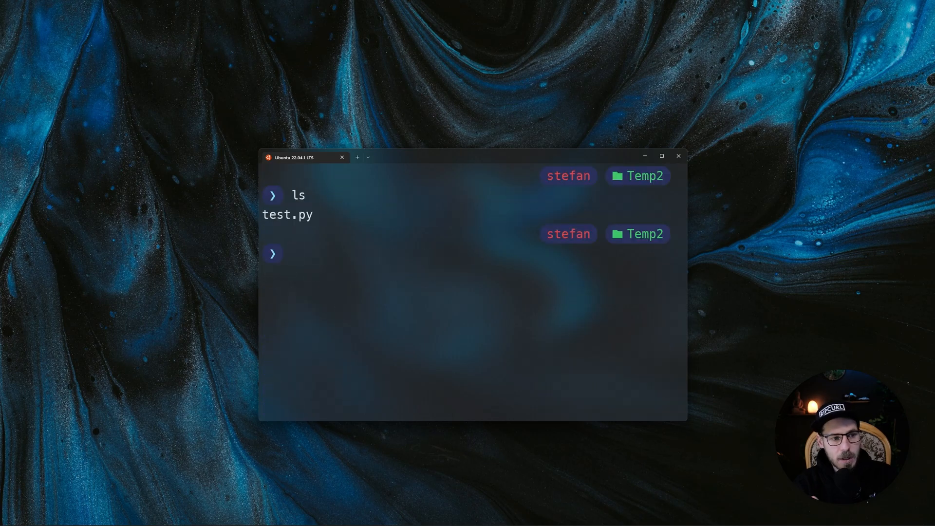
pyautogui.moveTo(260, 222)
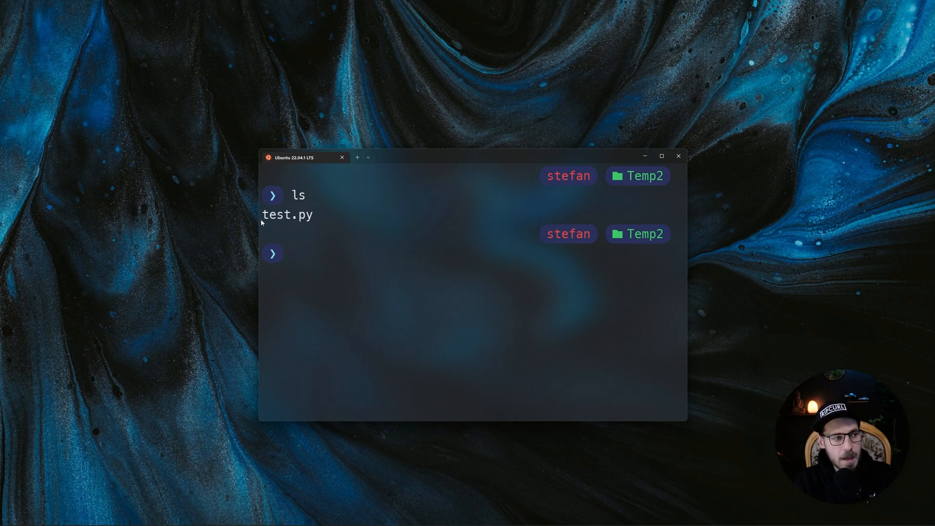
pyautogui.moveTo(343, 276)
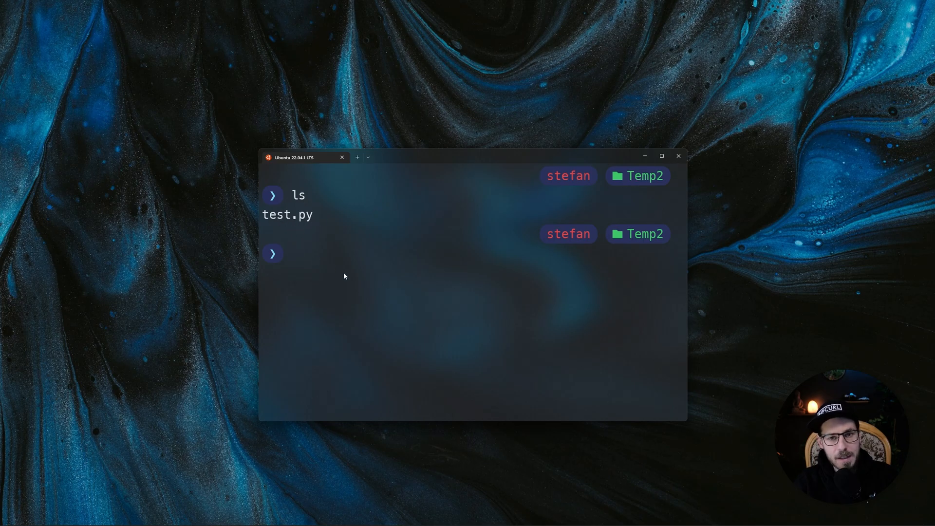
# Run 'code .' to open the Temp2 folder in VS Code over WSL
pyautogui.write('co')
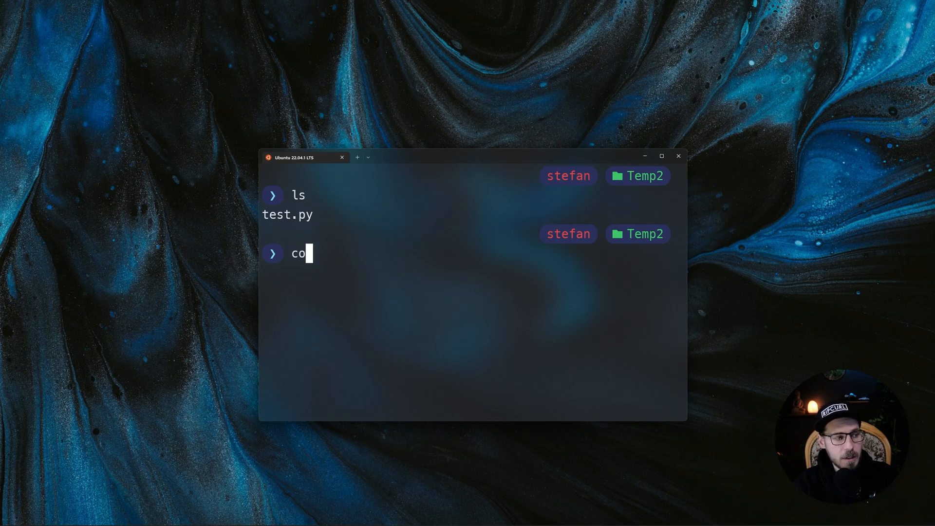
pyautogui.write('de')
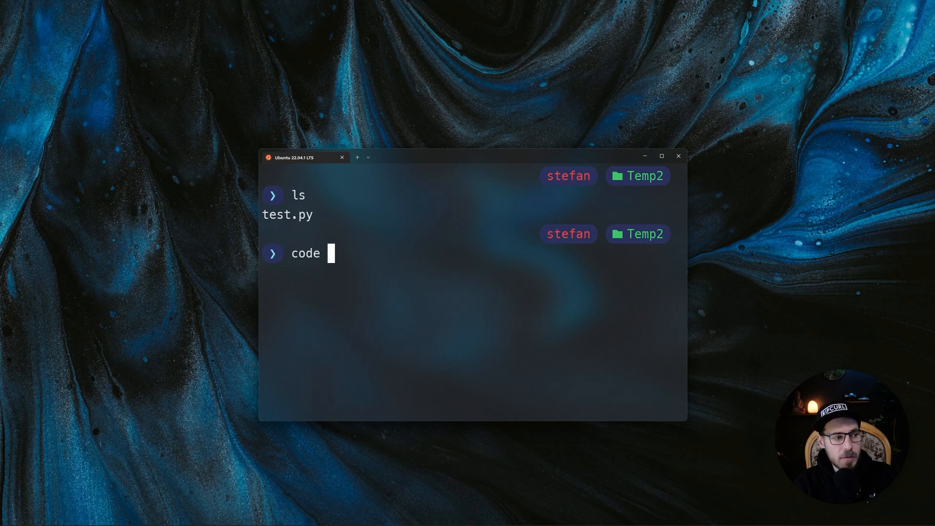
pyautogui.press('Return')
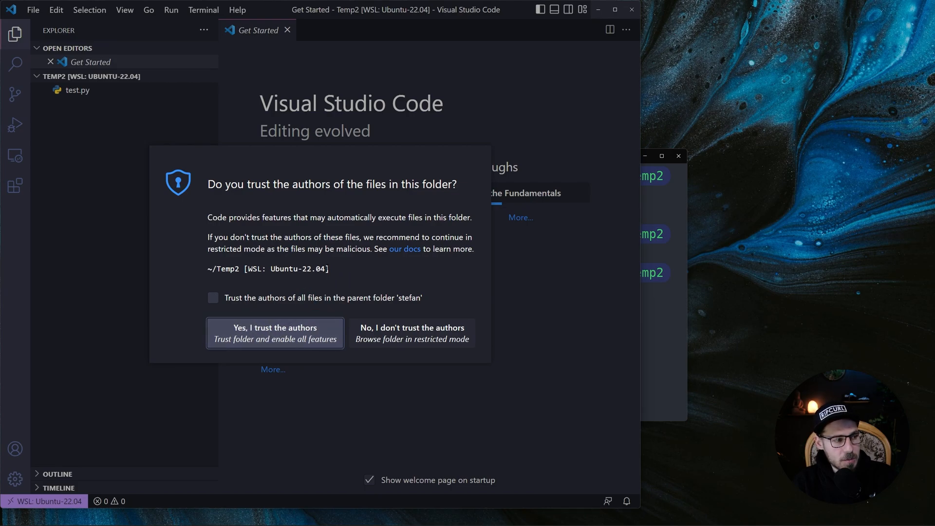
# Trust the authors of Temp2 and of all files in the parent 'stefan' folder
pyautogui.doubleClick(268, 268)
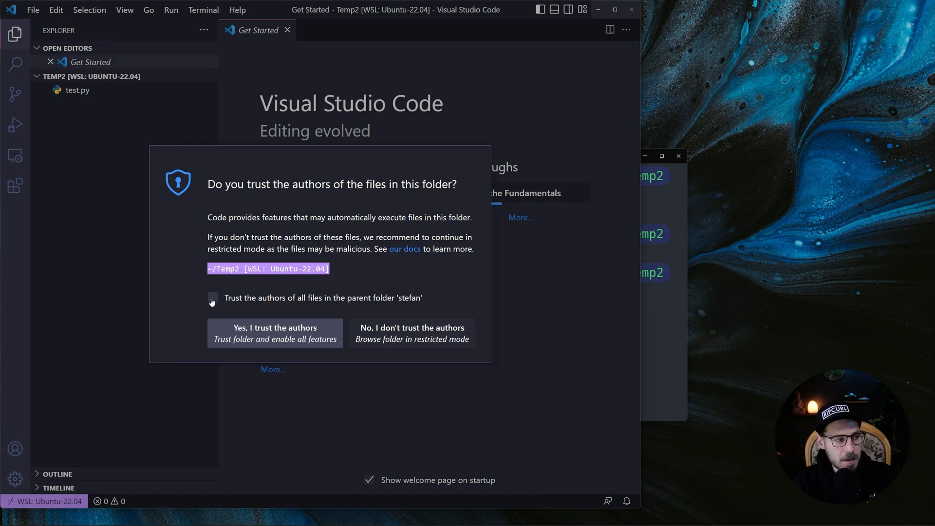
pyautogui.click(213, 297)
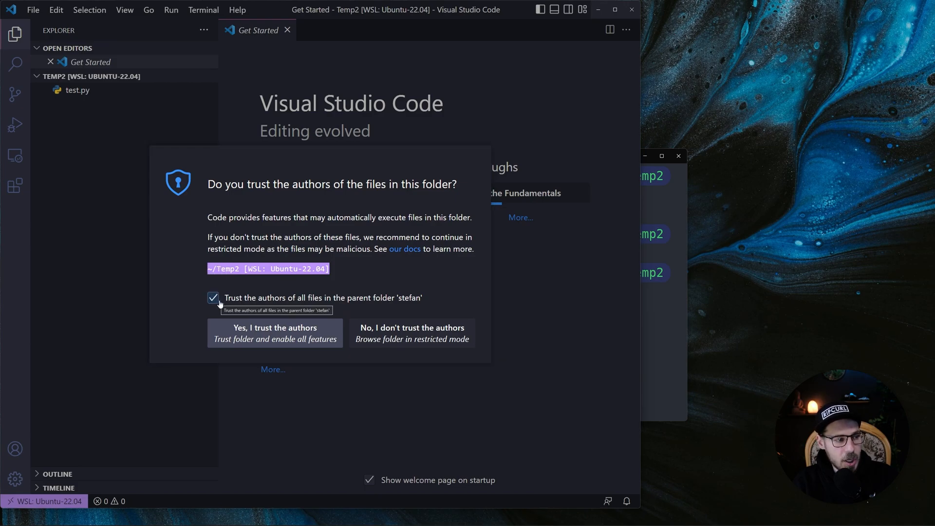
pyautogui.moveTo(319, 332)
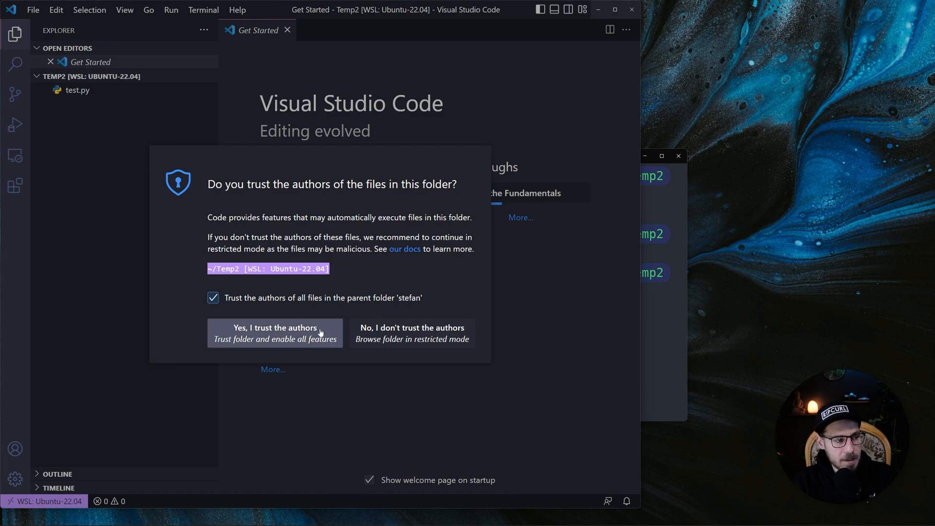
pyautogui.click(275, 332)
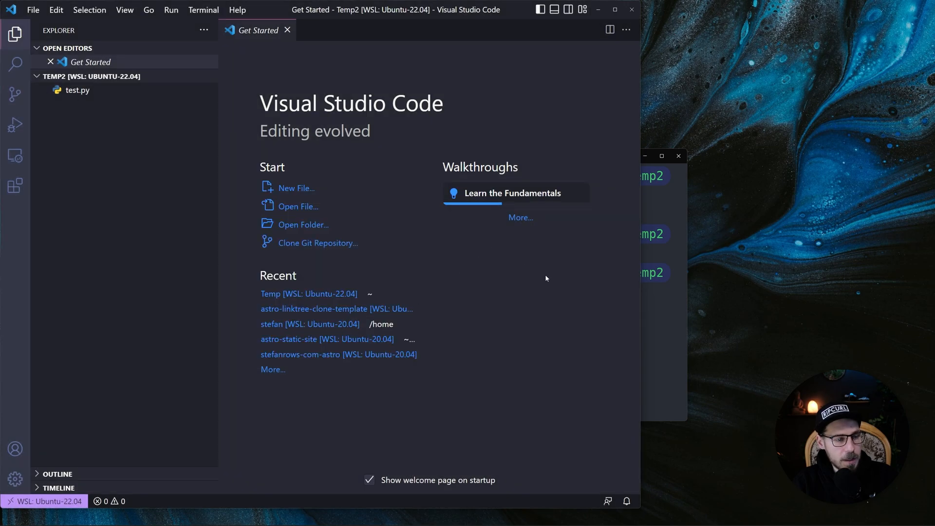
pyautogui.moveTo(448, 240)
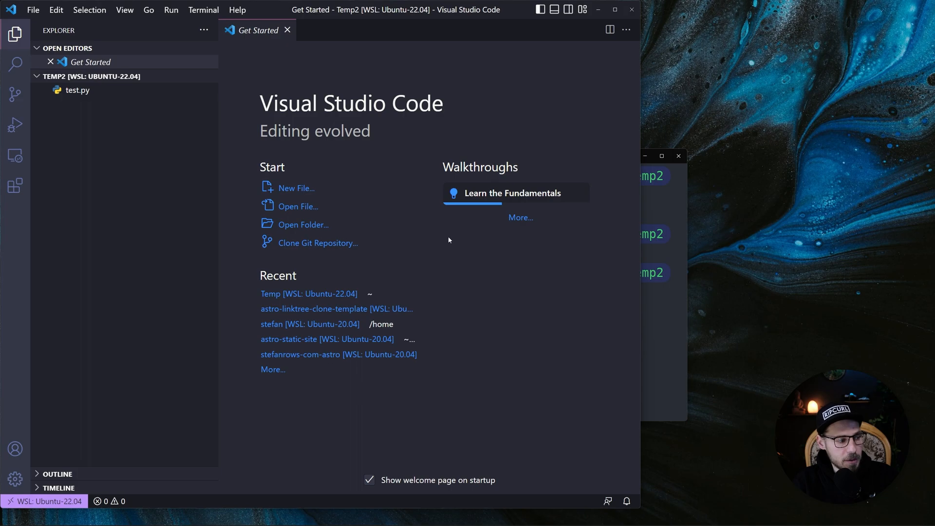
pyautogui.moveTo(77, 492)
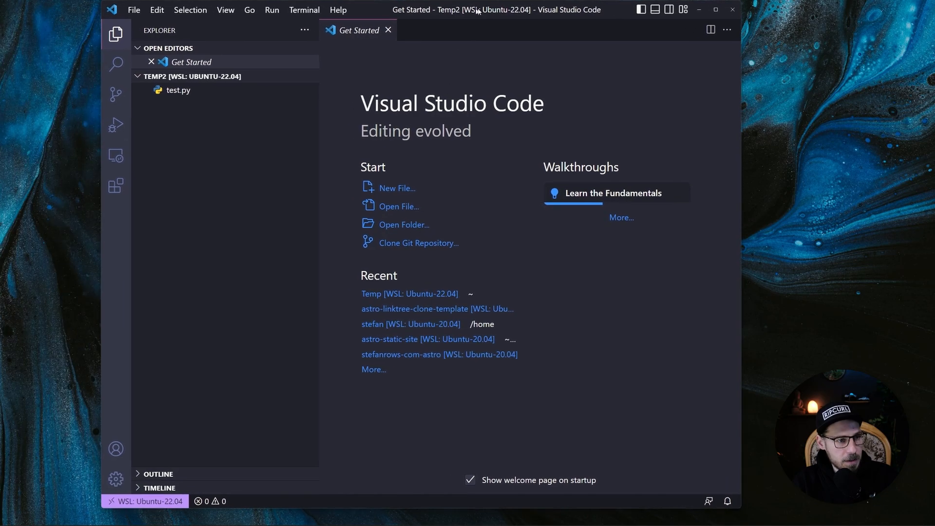
# Show the remote options from the WSL: Ubuntu-22.04 status-bar indicator
pyautogui.click(145, 501)
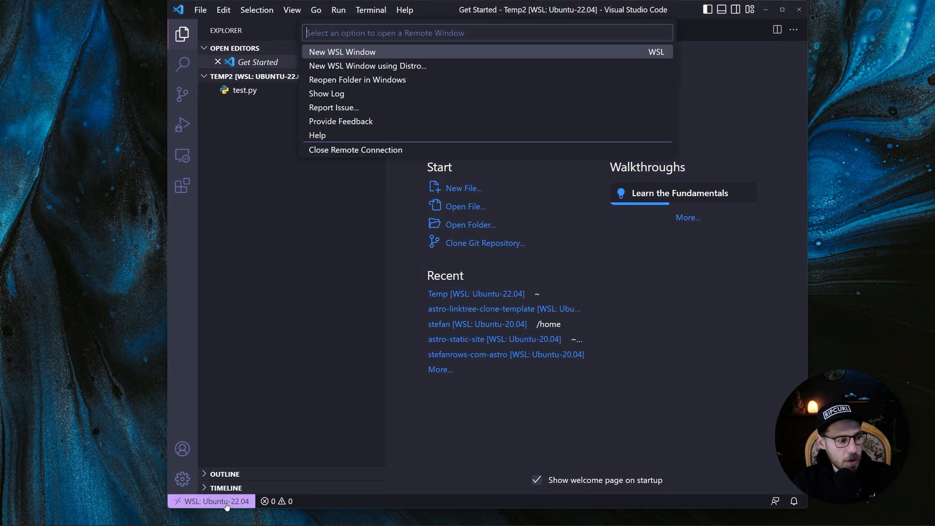
pyautogui.moveTo(394, 80)
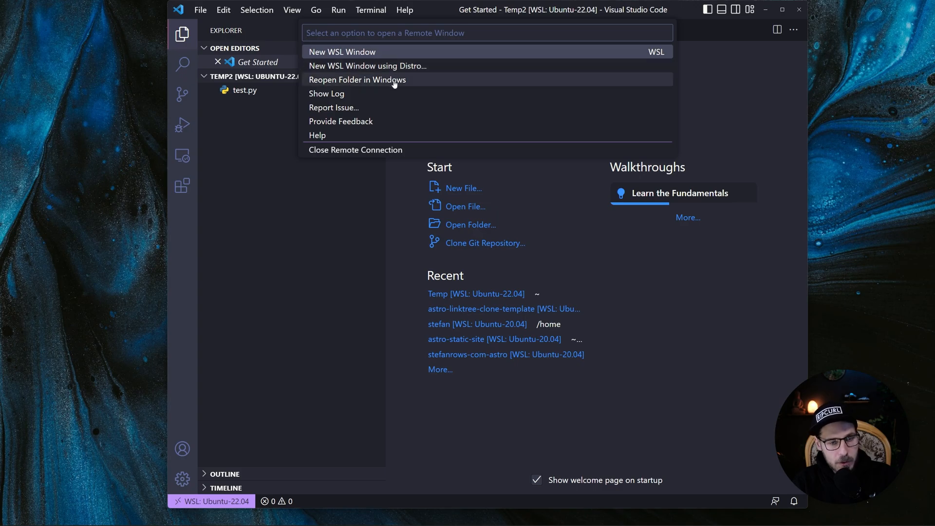
pyautogui.moveTo(217, 501)
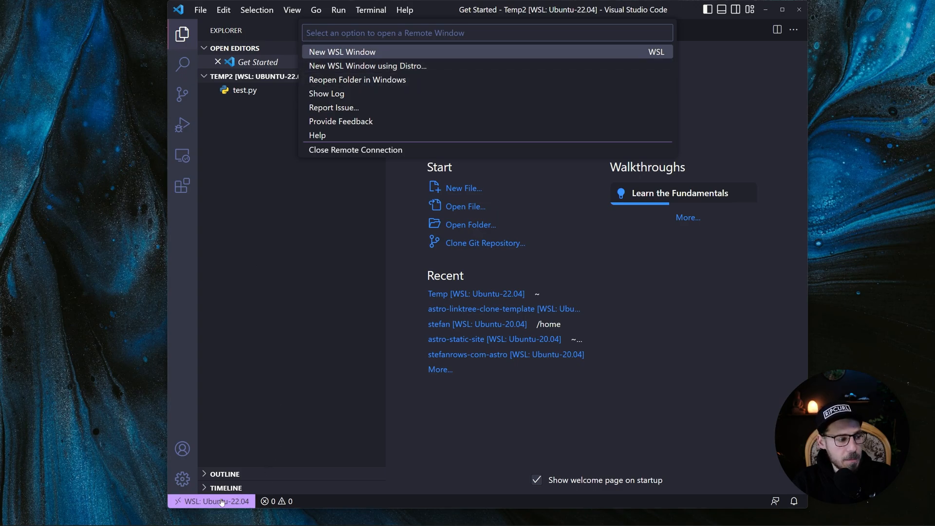
pyautogui.moveTo(212, 502)
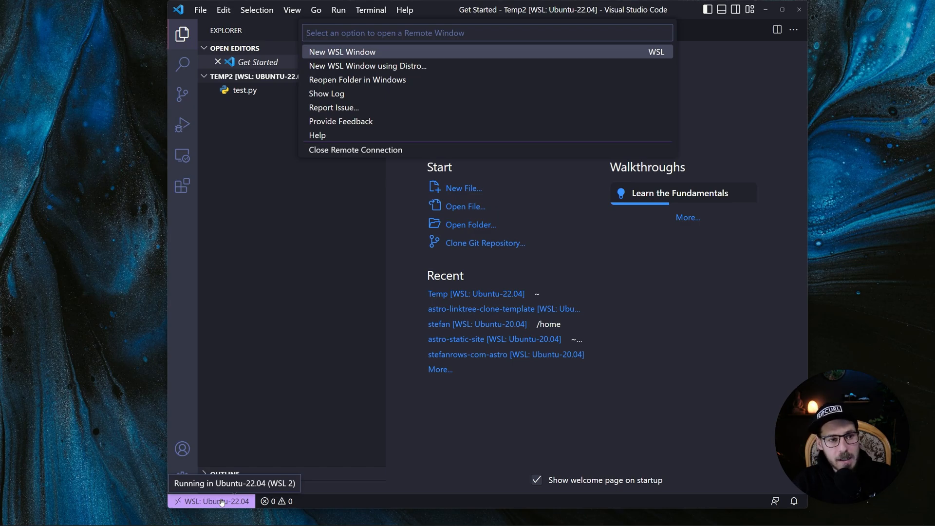
pyautogui.moveTo(253, 469)
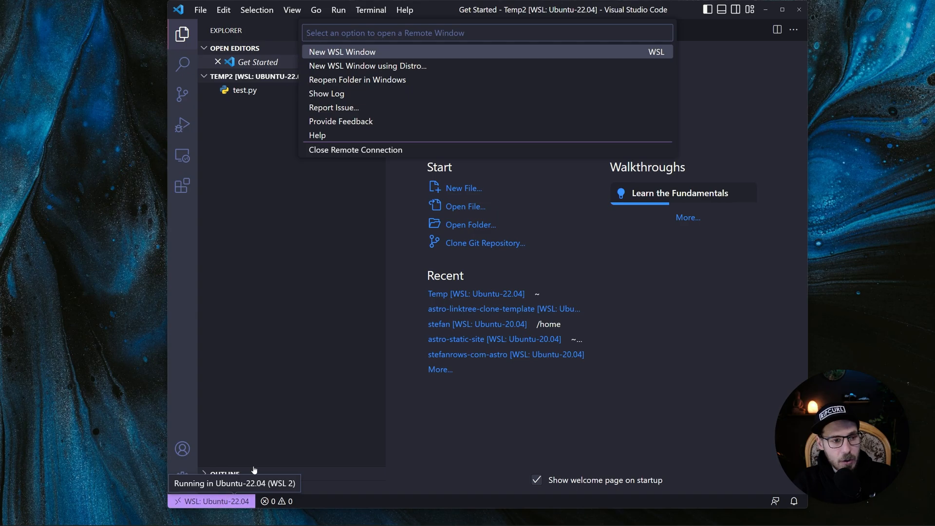
pyautogui.moveTo(383, 346)
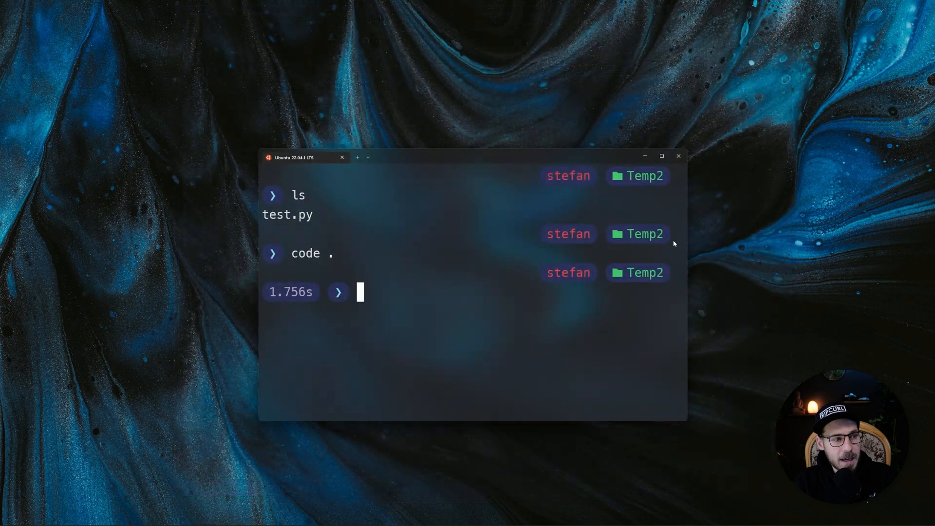
pyautogui.moveTo(494, 289)
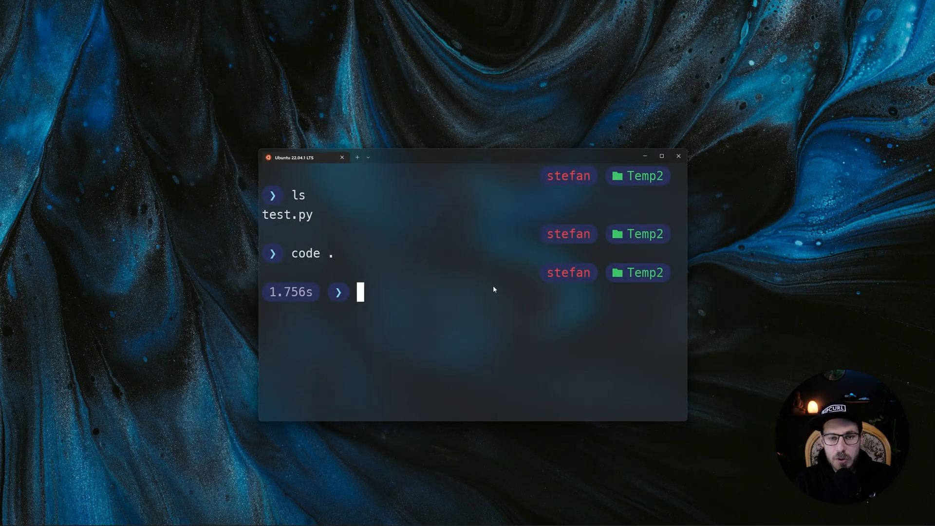
# Clear the Ubuntu terminal screen with 'clear'
pyautogui.write('cl')
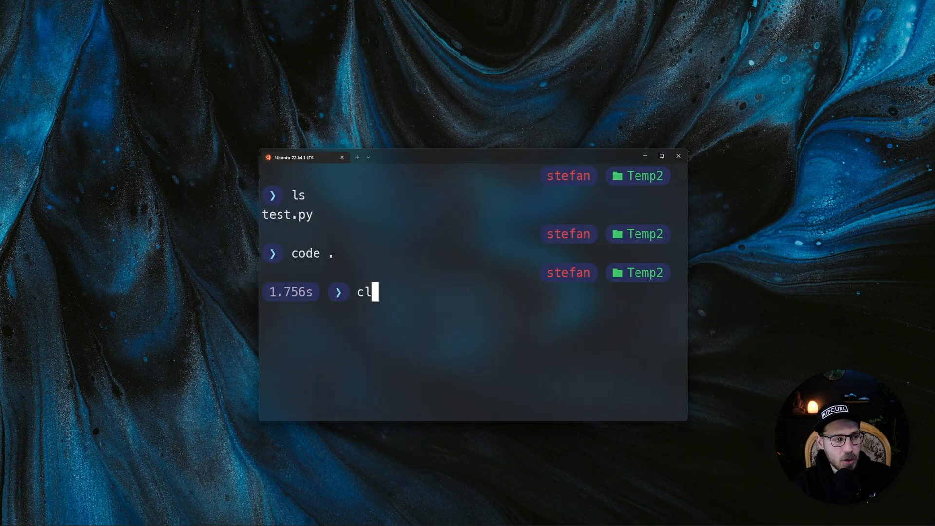
pyautogui.press('Return')
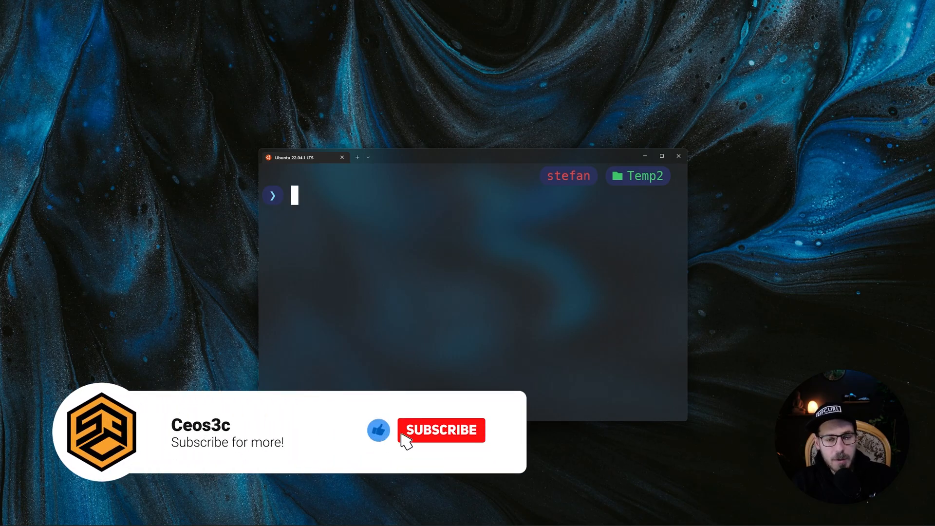
pyautogui.click(440, 429)
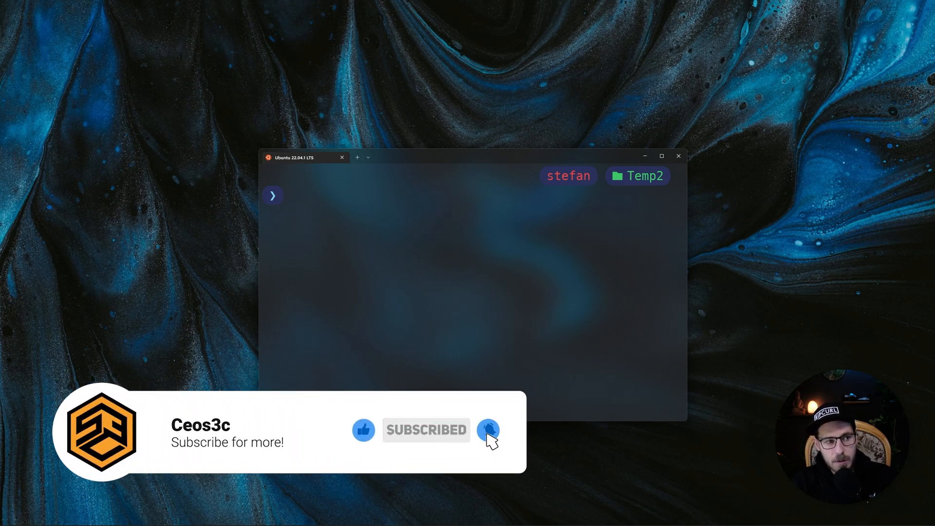